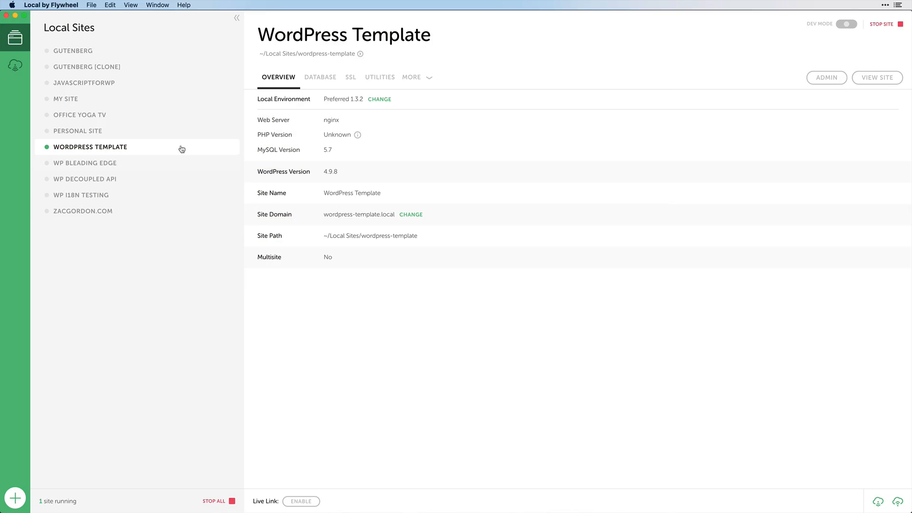
- Open a site SSH shell for the WordPress Template site, showing WP-CLI help
right_click(90, 146)
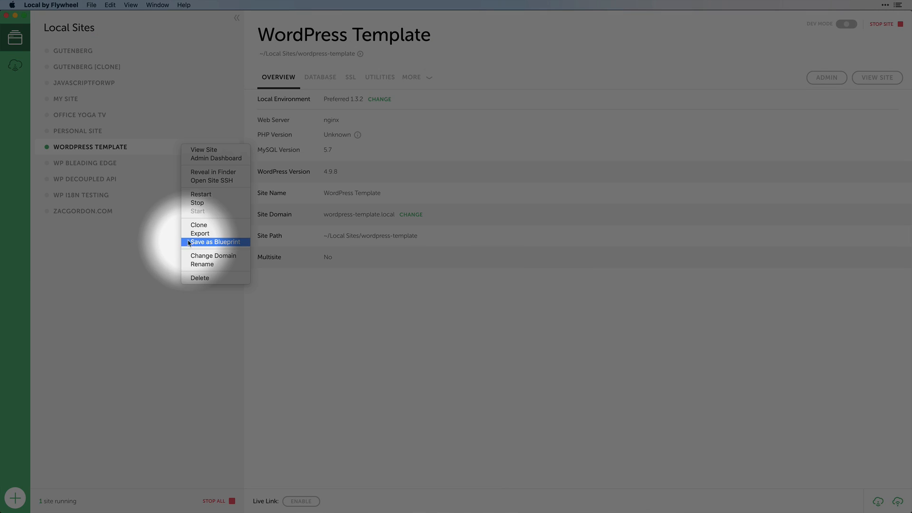
mouse_move(199, 225)
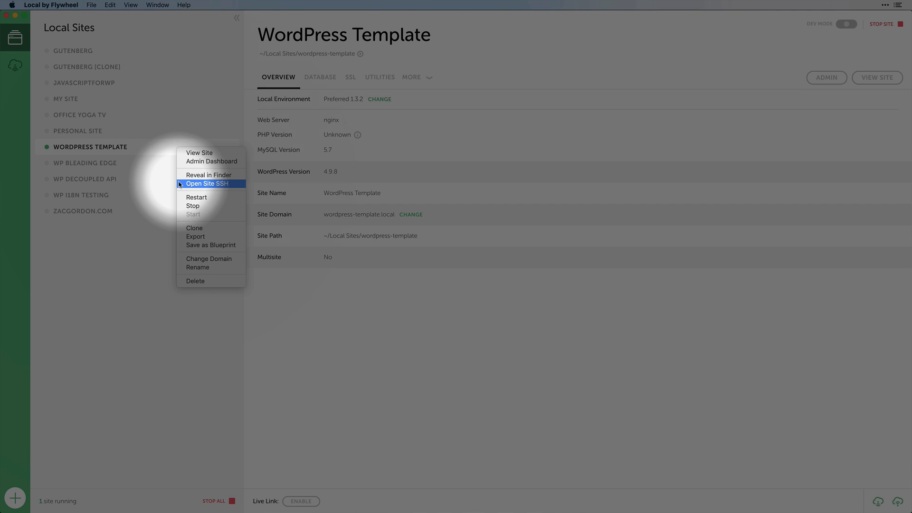
click(211, 183)
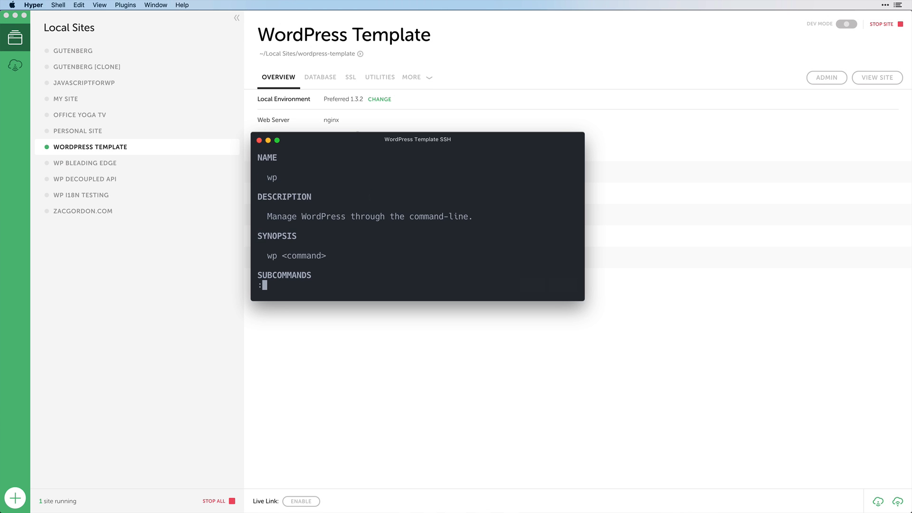